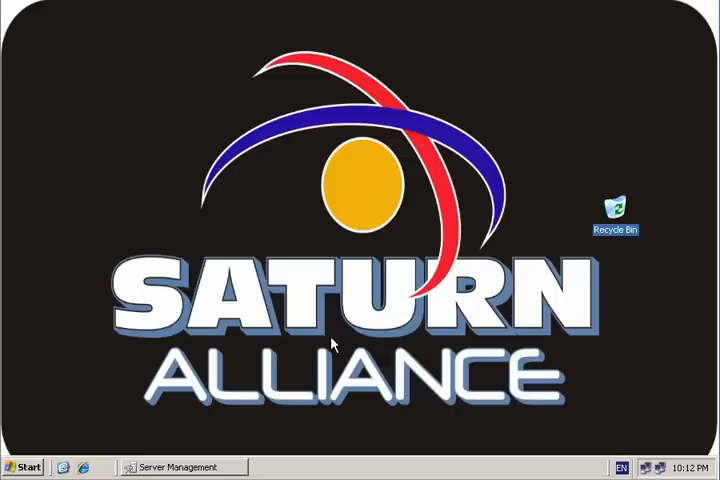
mouse_move(195, 466)
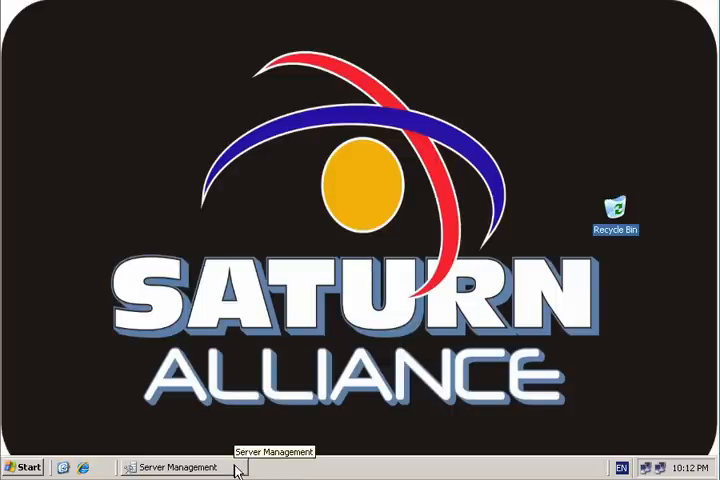
Step: Restore the minimized Server Management console from the taskbar
click(178, 467)
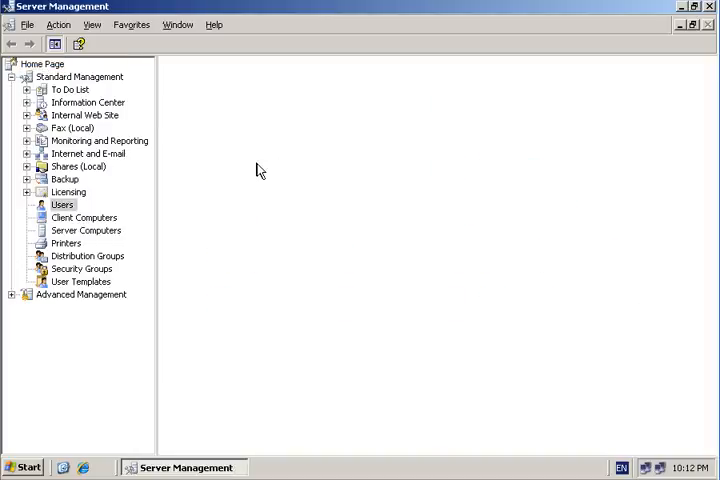
click(62, 204)
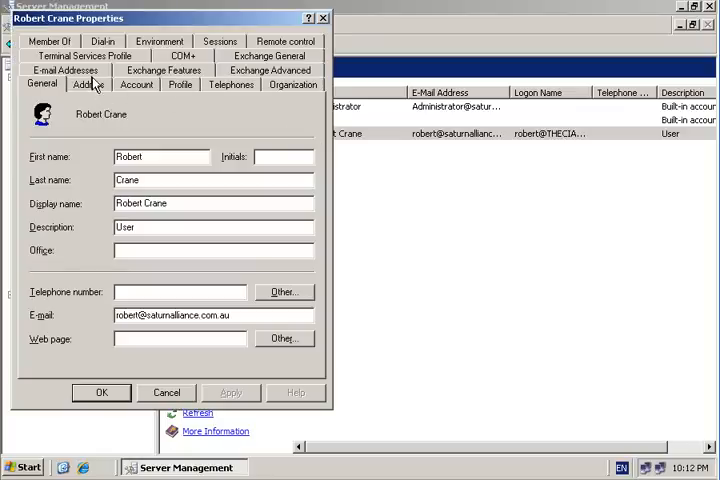
click(66, 70)
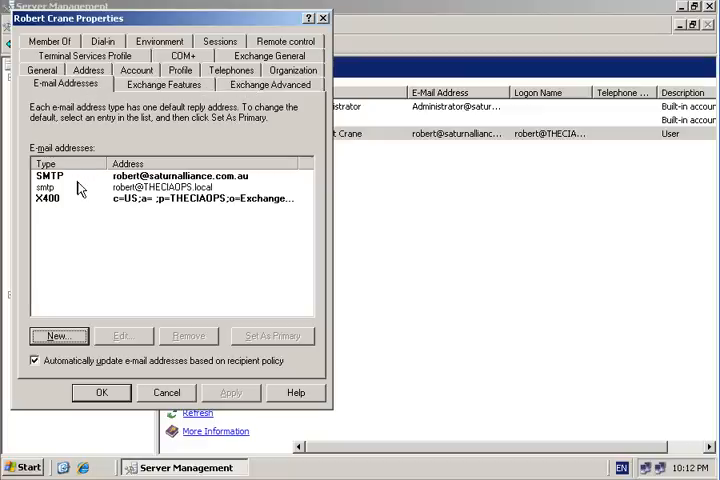
mouse_move(85, 192)
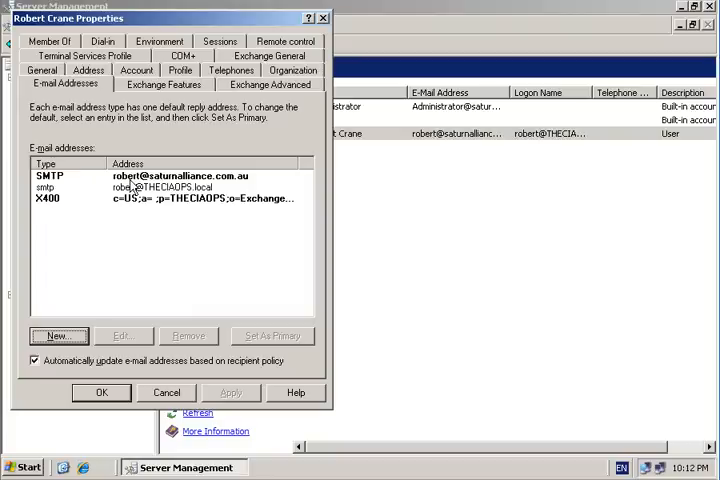
mouse_move(205, 188)
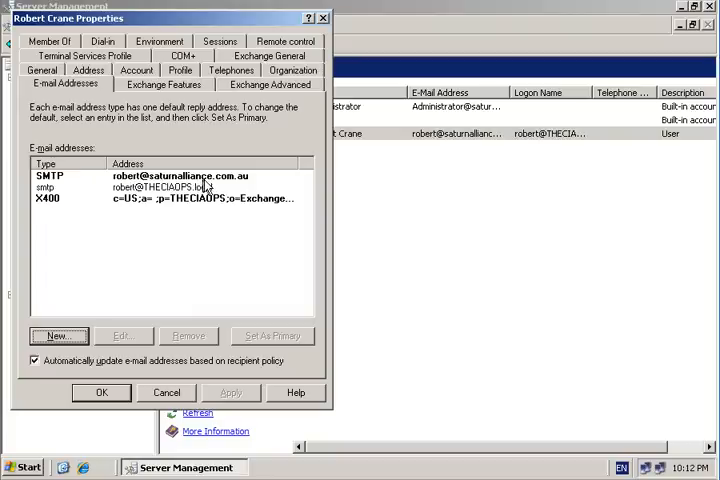
mouse_move(172, 218)
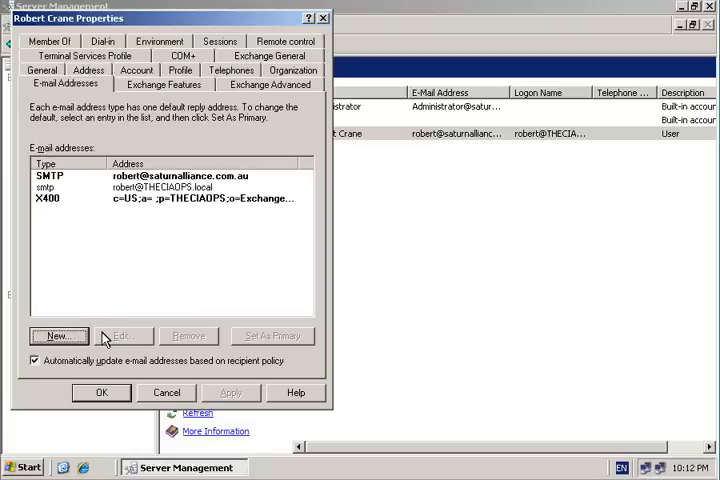
mouse_move(245, 335)
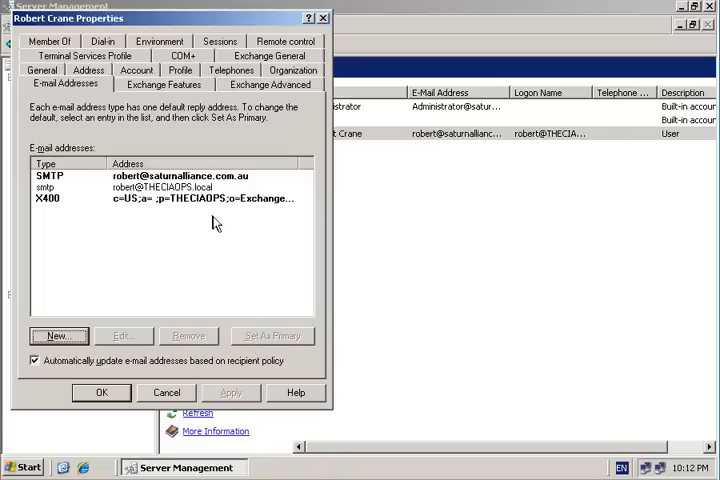
mouse_move(212, 262)
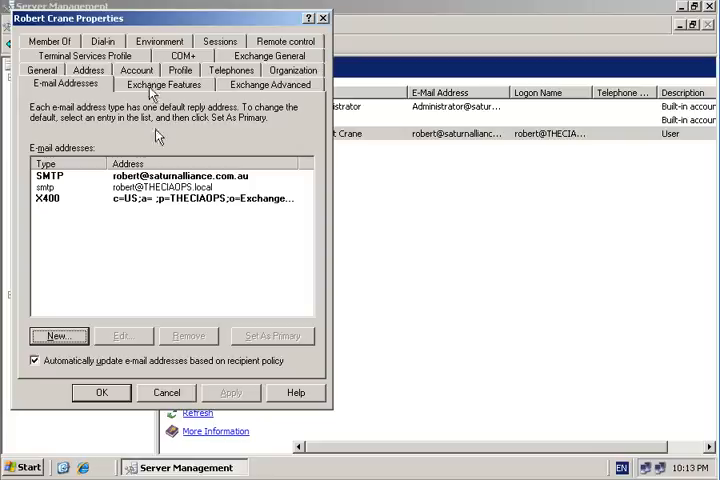
Step: Display Robert Crane's enabled Exchange features, including Outlook Web Access, POP3 and IMAP4
click(162, 89)
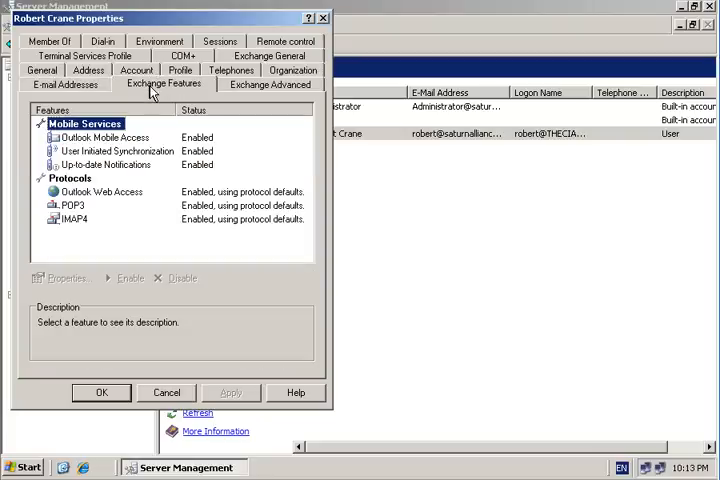
mouse_move(118, 150)
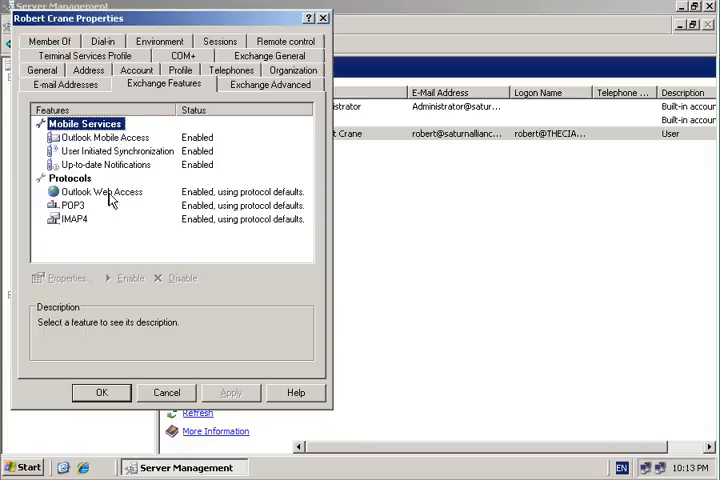
mouse_move(150, 205)
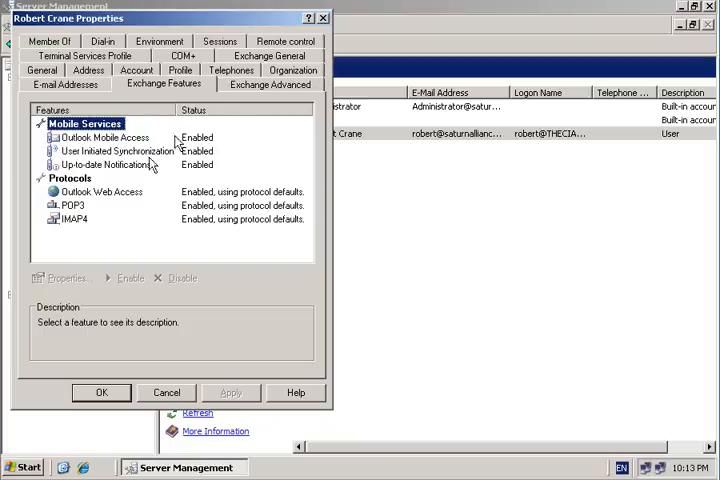
click(259, 98)
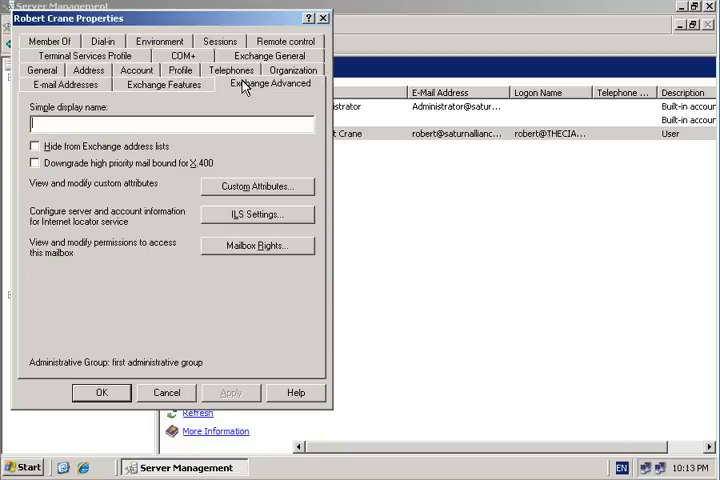
mouse_move(158, 190)
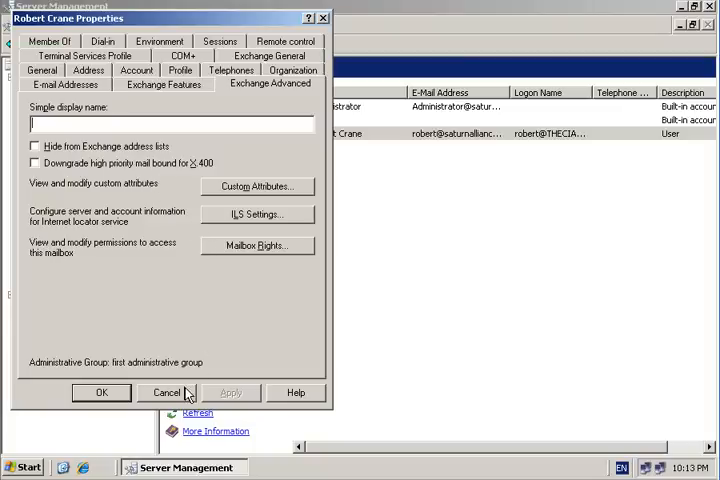
click(167, 392)
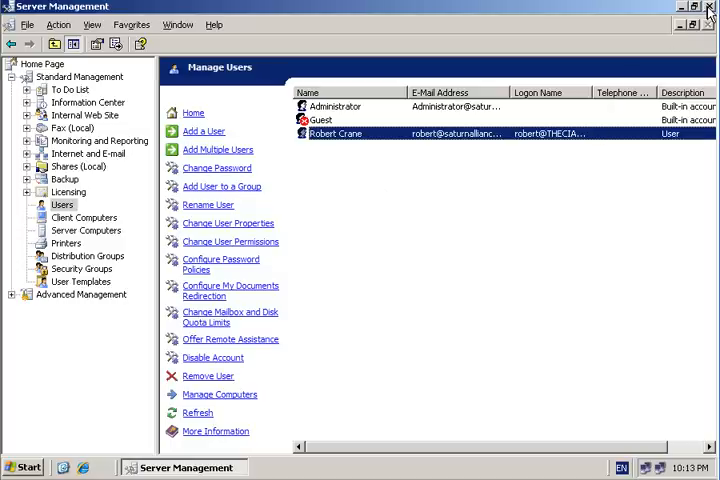
click(709, 8)
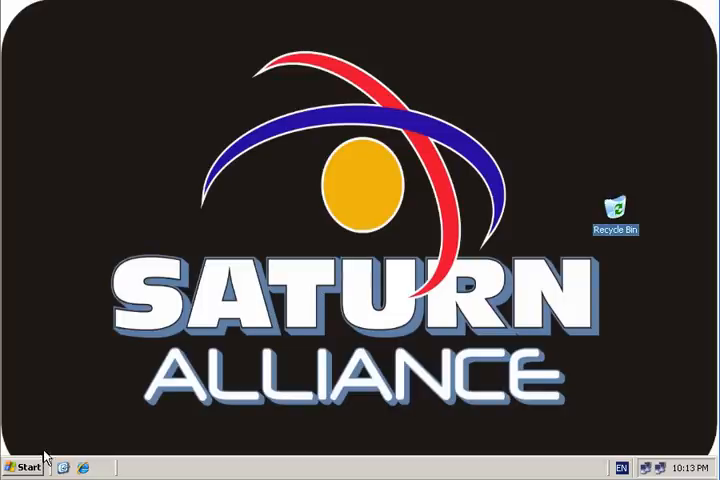
Step: Launch Exchange System Manager from All Programs > Microsoft Exchange
click(20, 465)
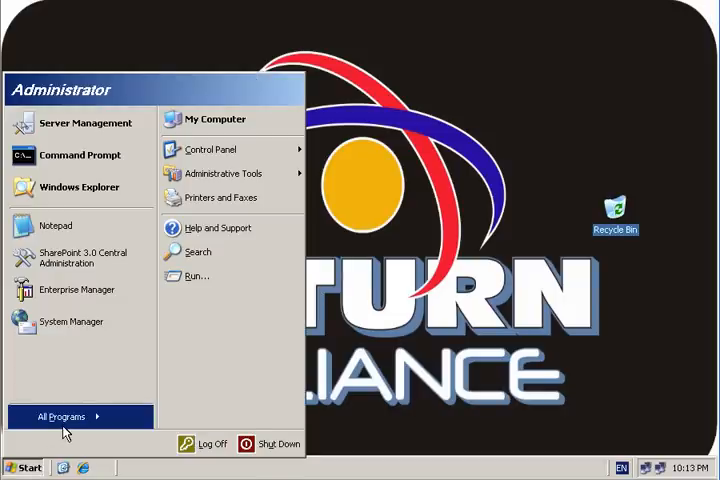
click(68, 417)
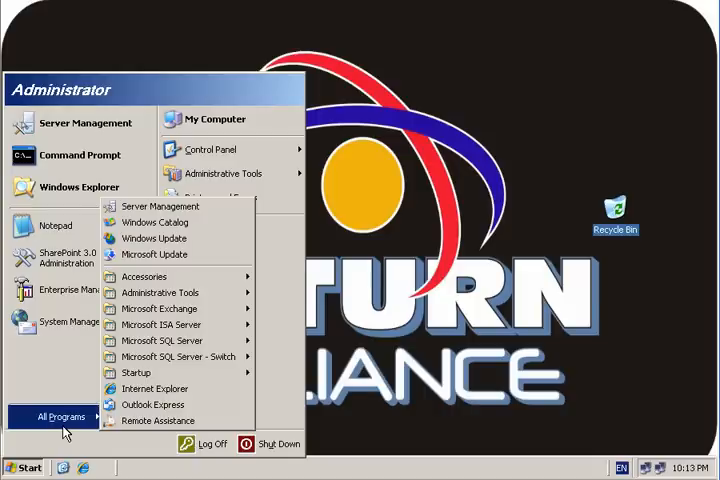
mouse_move(170, 308)
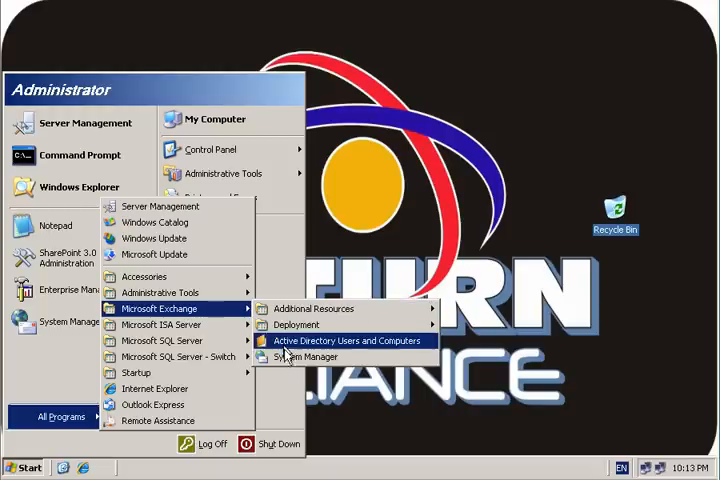
click(347, 341)
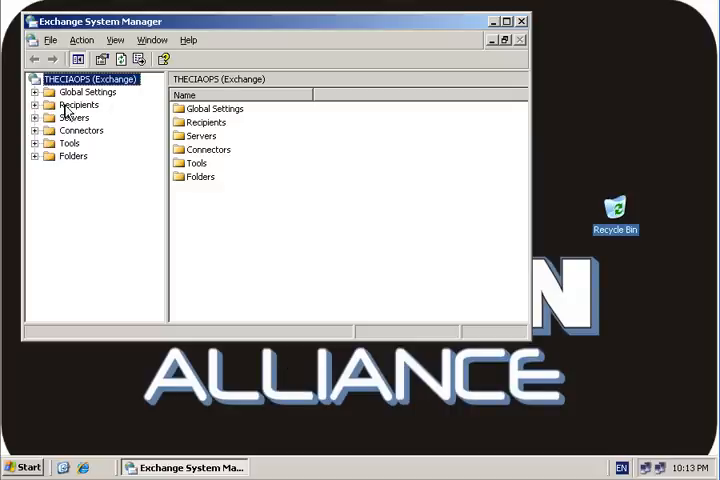
Step: Open Default Policy's properties under Recipients > Recipient Policies
click(38, 91)
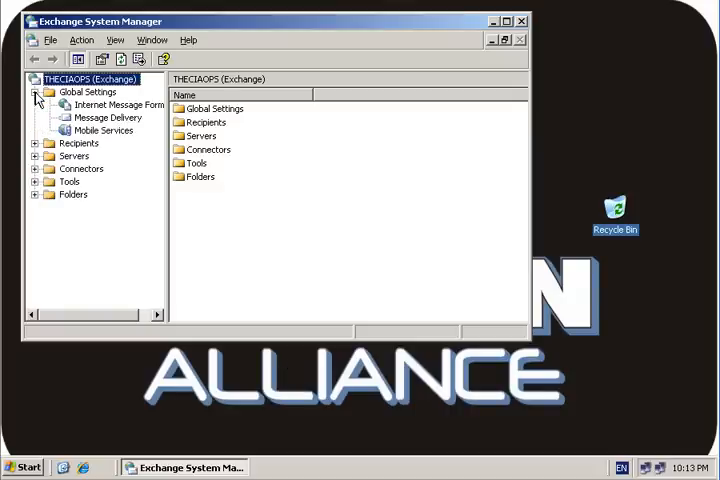
click(36, 92)
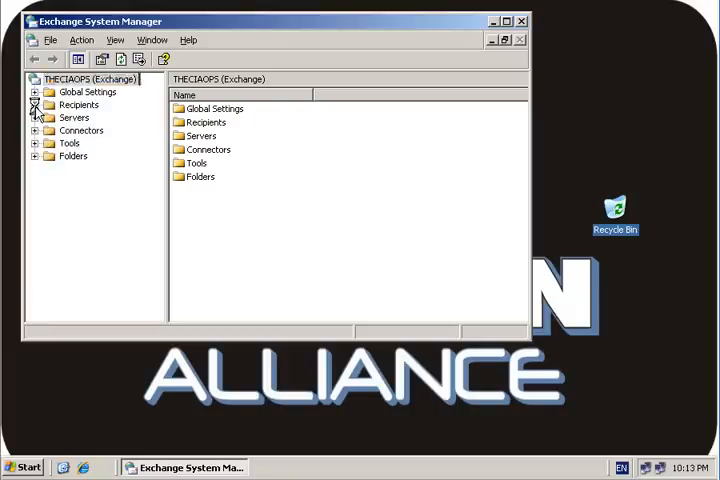
click(38, 104)
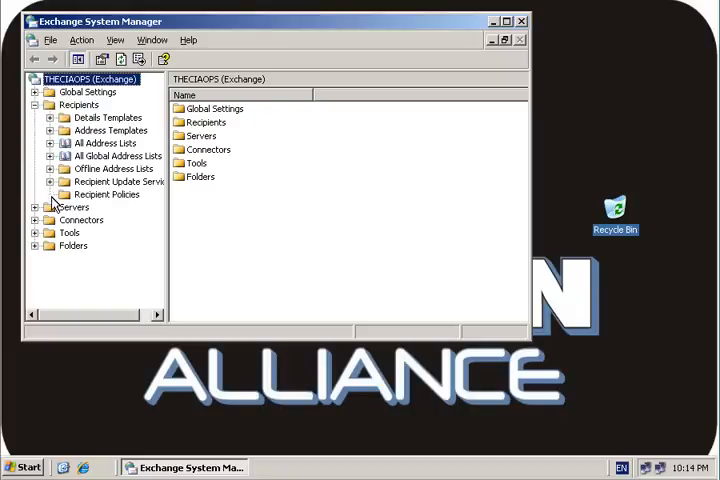
click(107, 194)
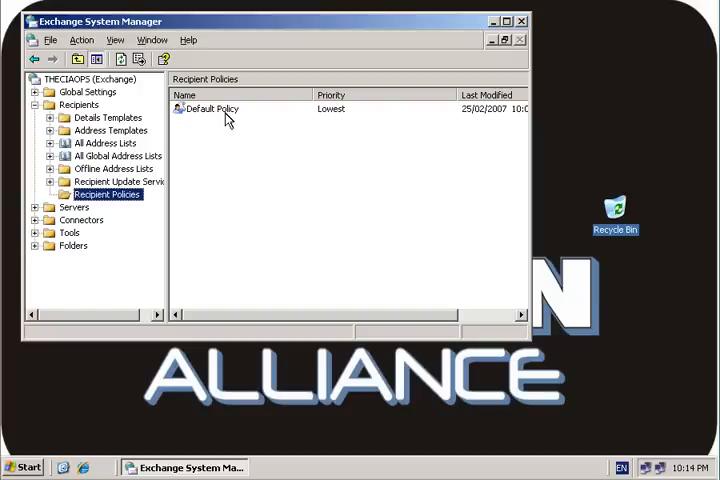
right_click(210, 108)
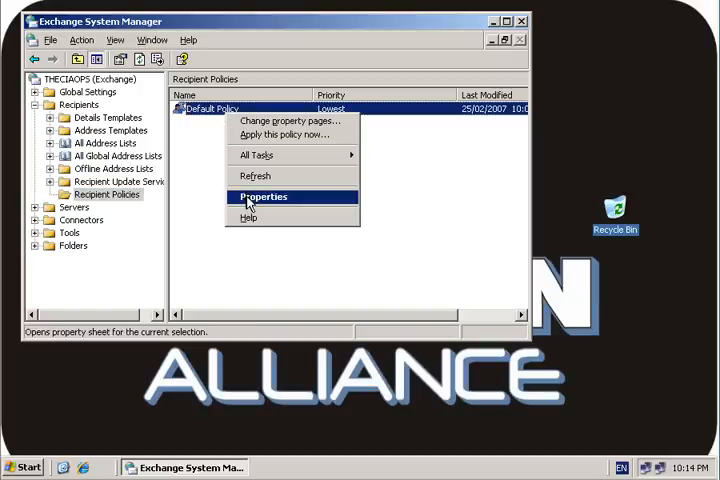
click(261, 196)
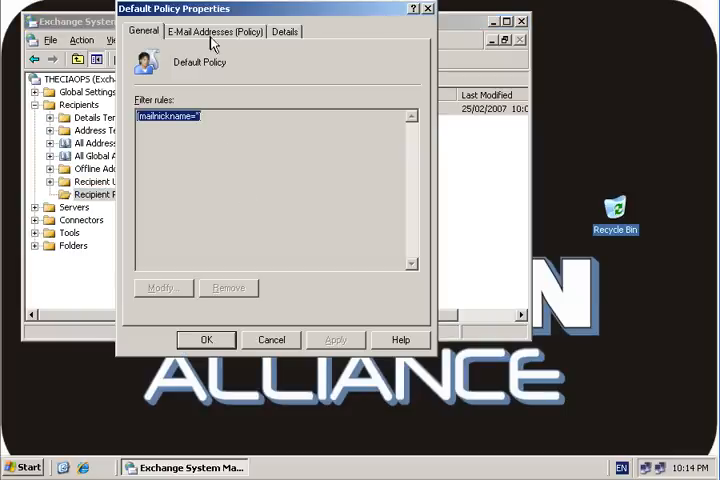
click(213, 33)
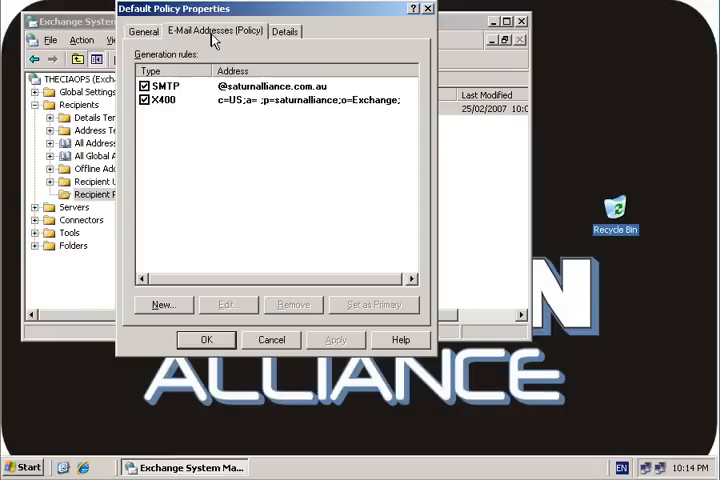
mouse_move(207, 142)
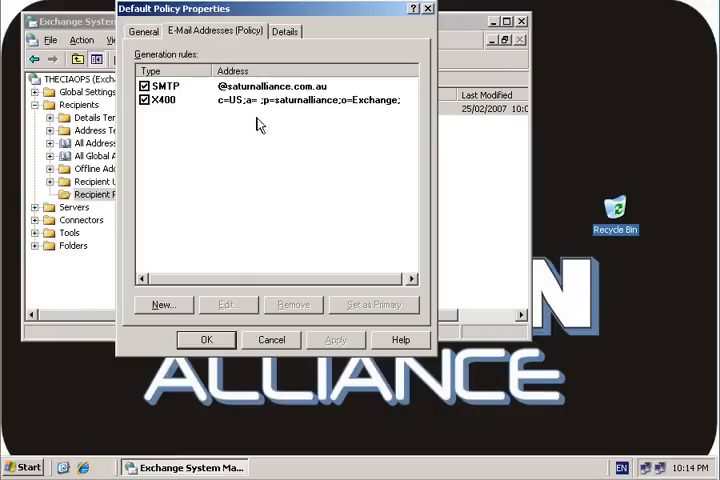
click(270, 87)
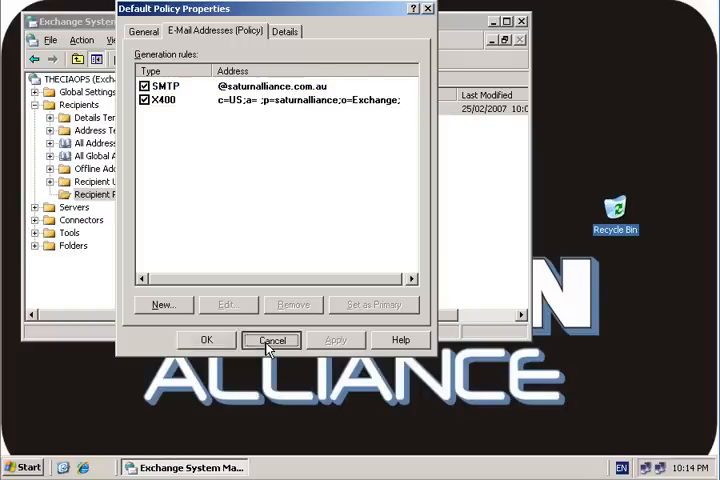
click(272, 340)
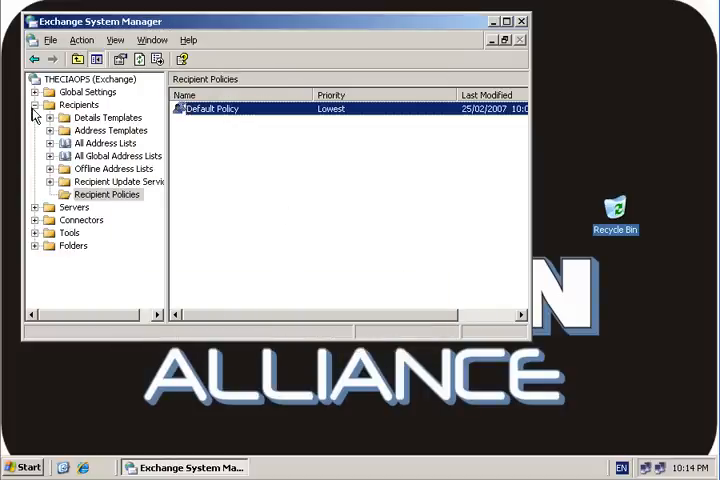
Step: Expand server VMSBS2003P's First Storage Group down to the Mailbox Store folders
click(30, 104)
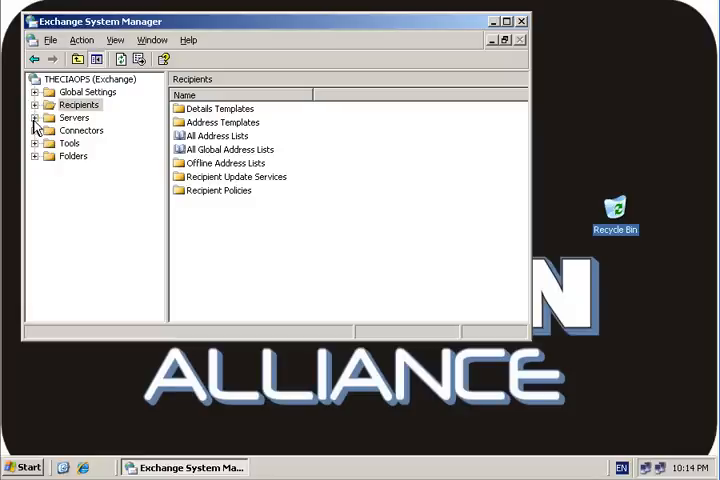
click(36, 117)
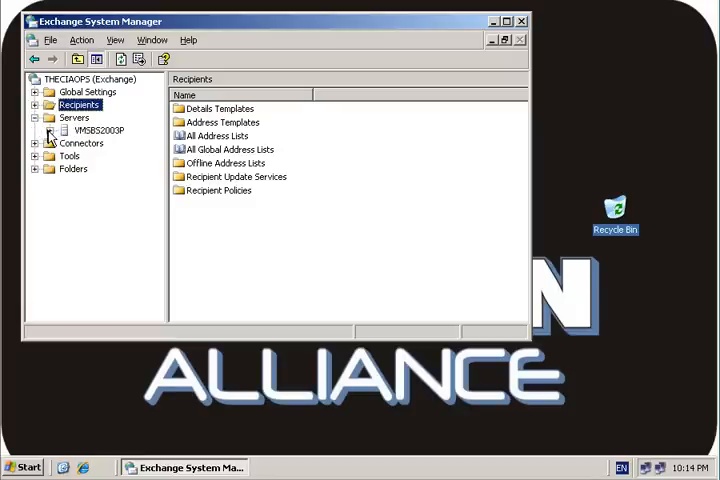
click(49, 130)
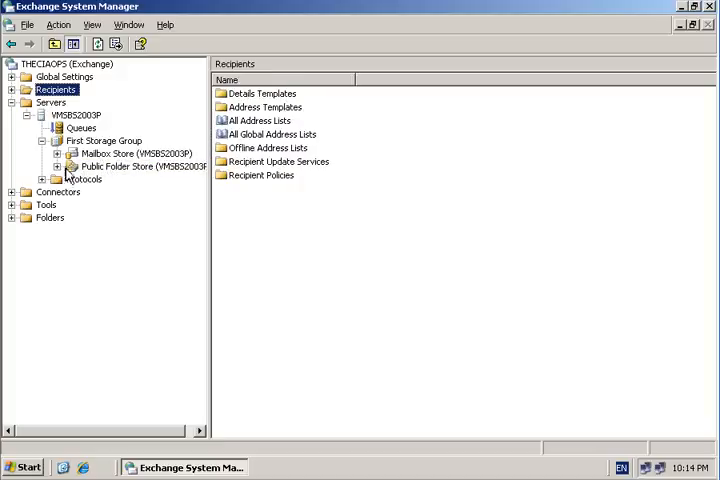
click(57, 154)
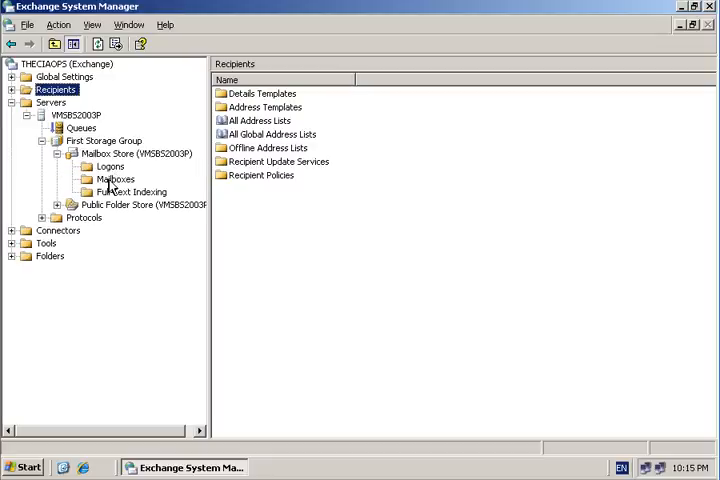
Step: Sort the Mailbox Store's mailboxes by Size (KB) descending, SystemMailbox largest at 361 KB
click(114, 179)
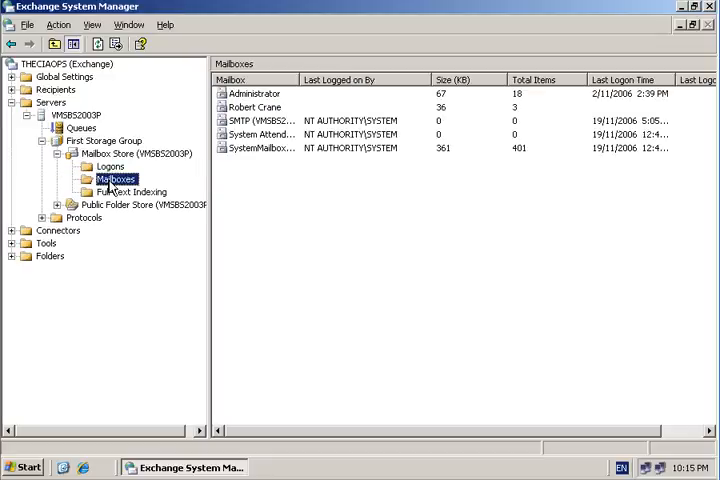
click(263, 134)
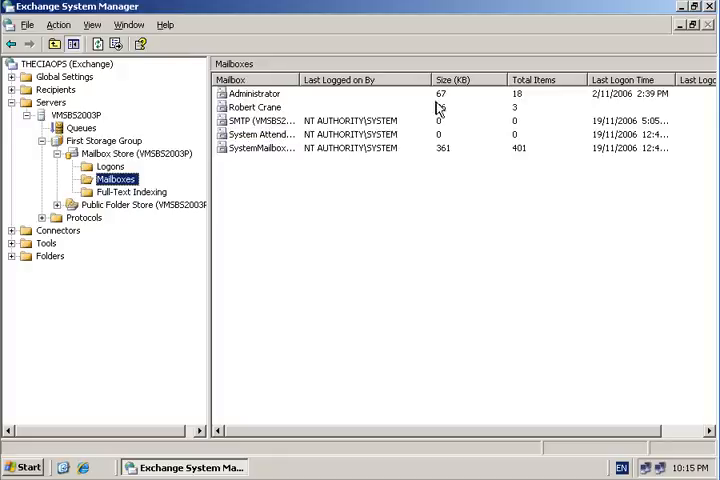
click(445, 79)
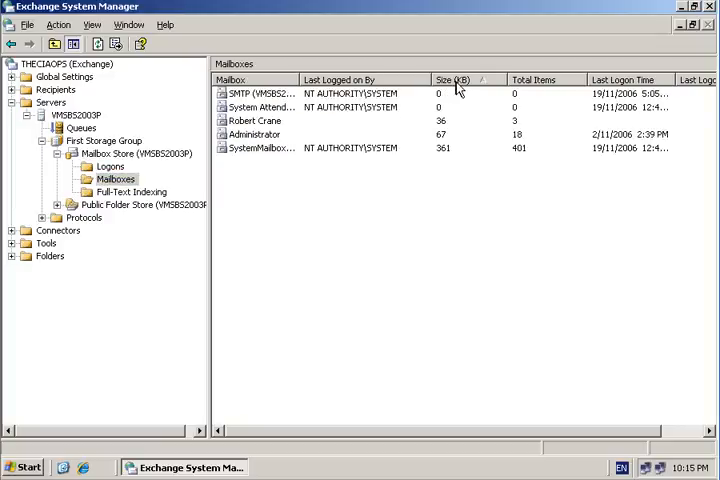
click(450, 73)
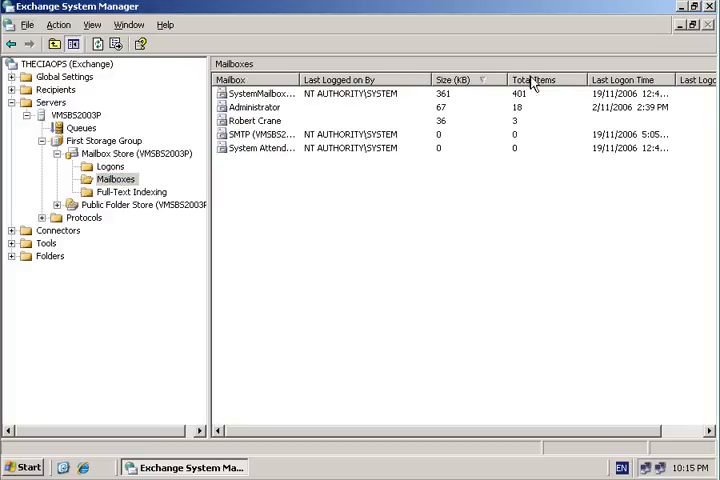
mouse_move(466, 181)
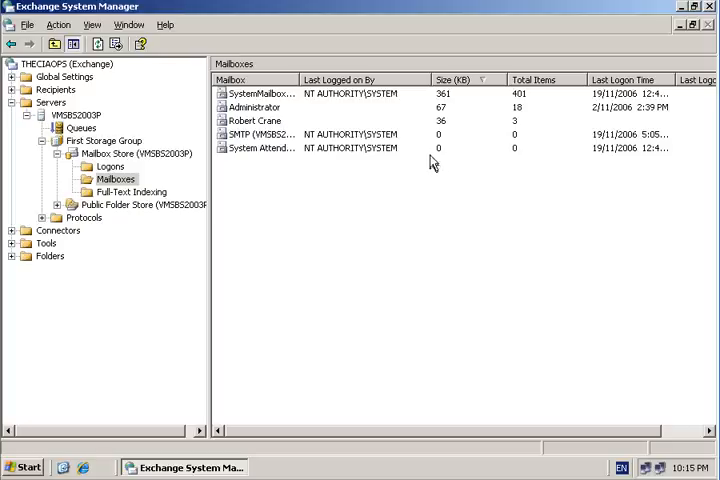
mouse_move(438, 92)
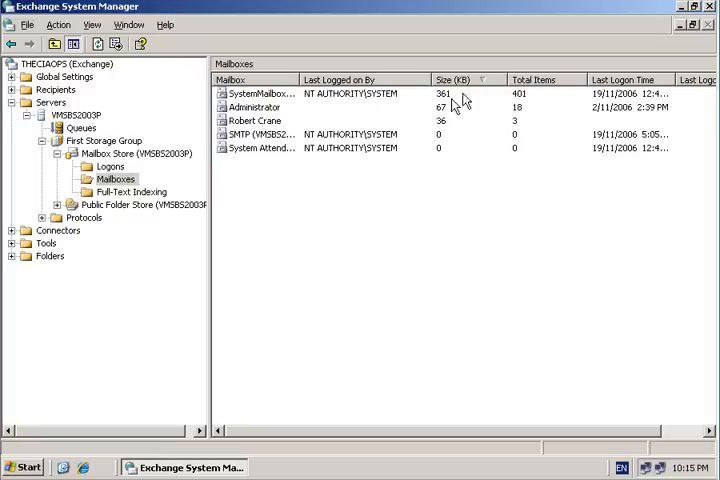
mouse_move(613, 48)
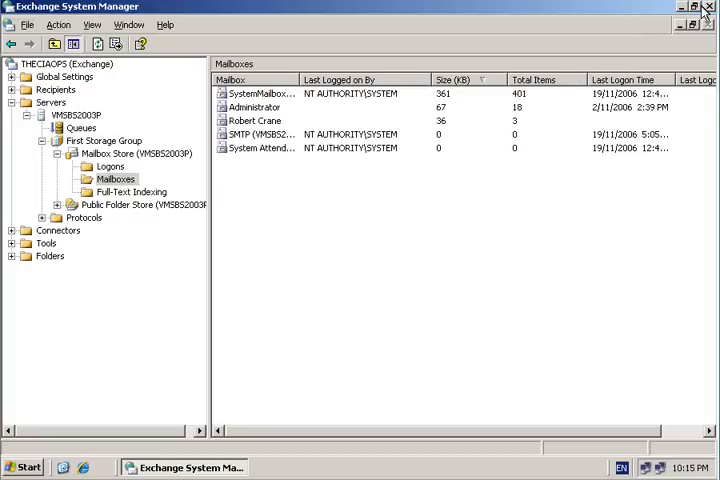
Step: Close System Manager and browse Explorer to D:\Program Files\Exchsrvr\MDBDATA
click(705, 8)
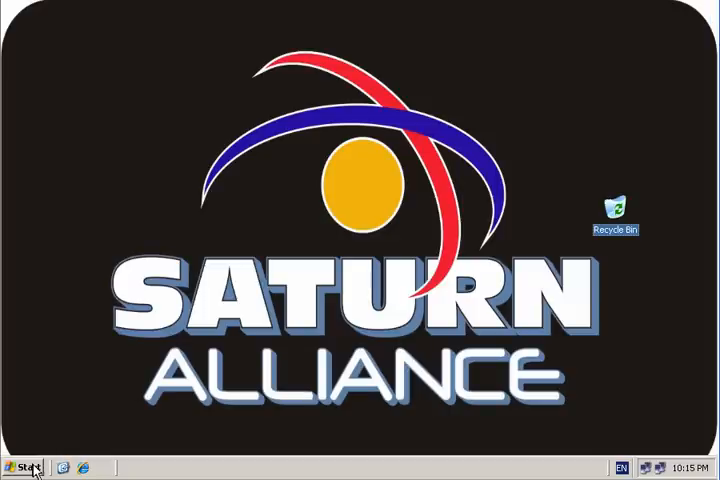
click(27, 466)
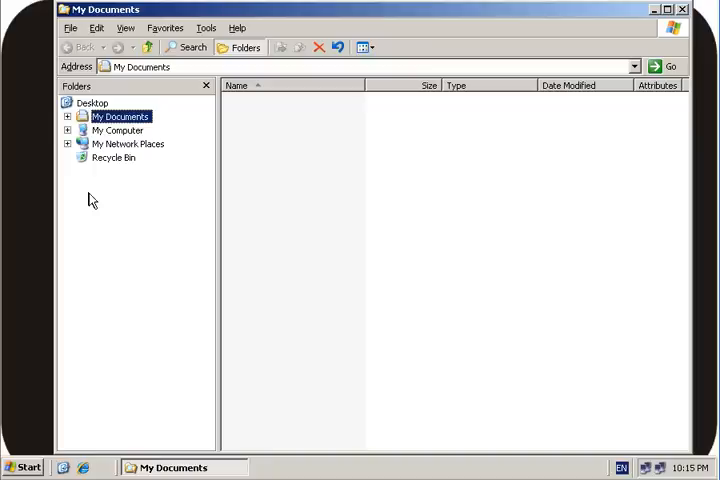
click(68, 130)
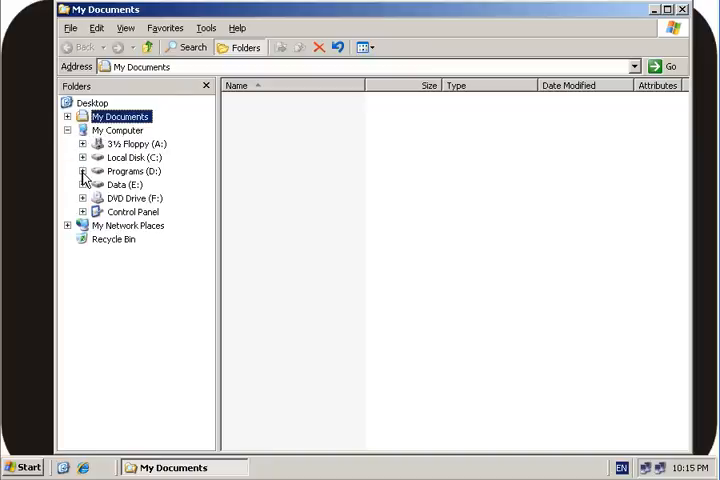
click(84, 171)
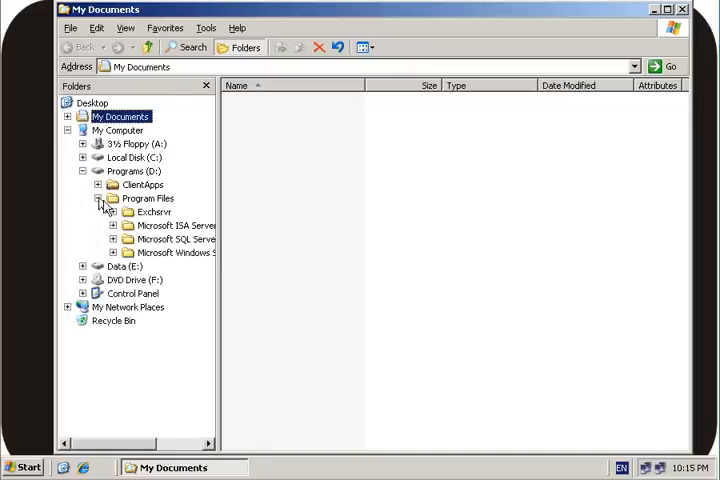
click(114, 212)
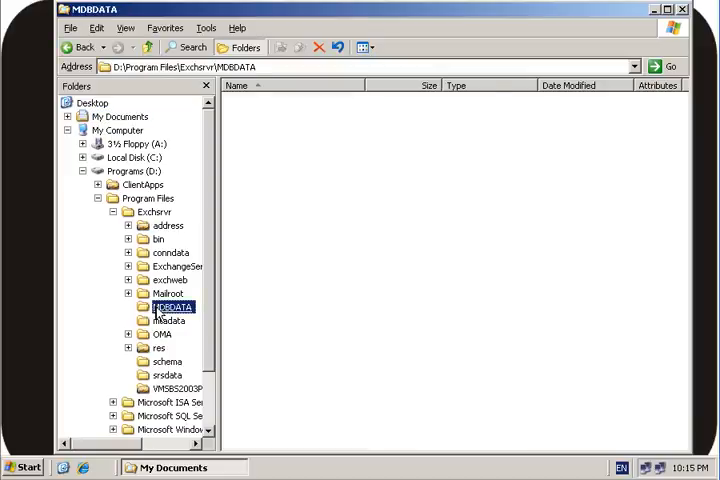
Step: List the MDBDATA database and log files (priv1.edb, pub1.edb, .stm, logs), then close Explorer
click(173, 306)
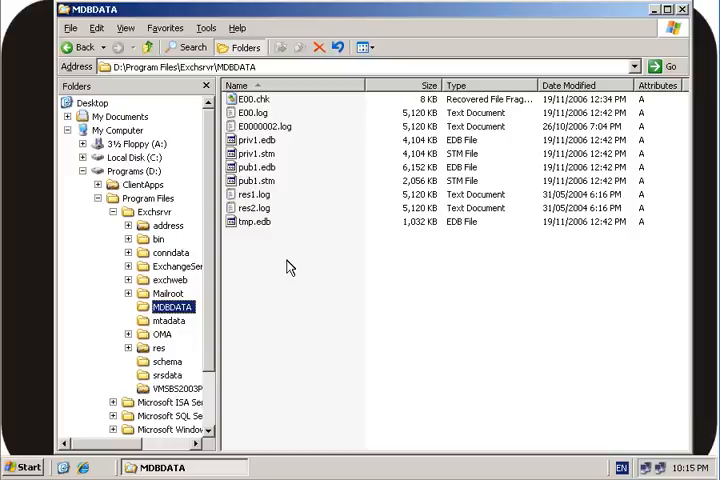
mouse_move(280, 250)
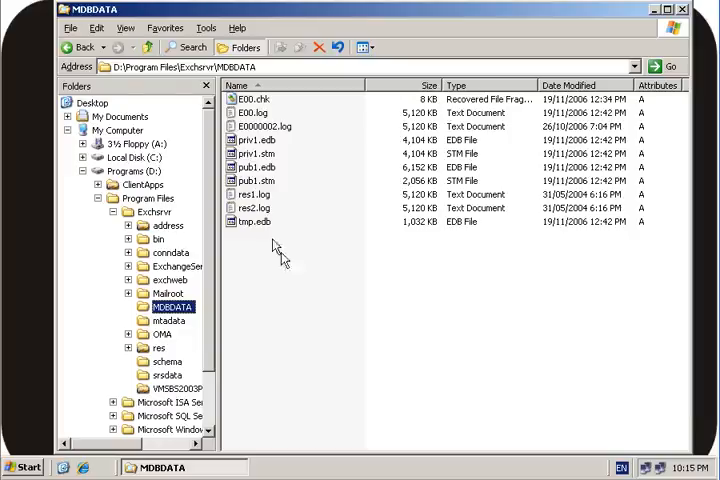
mouse_move(262, 140)
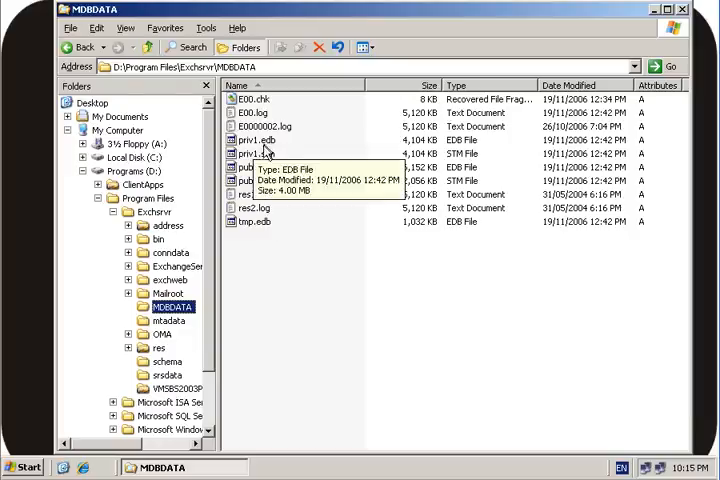
mouse_move(265, 160)
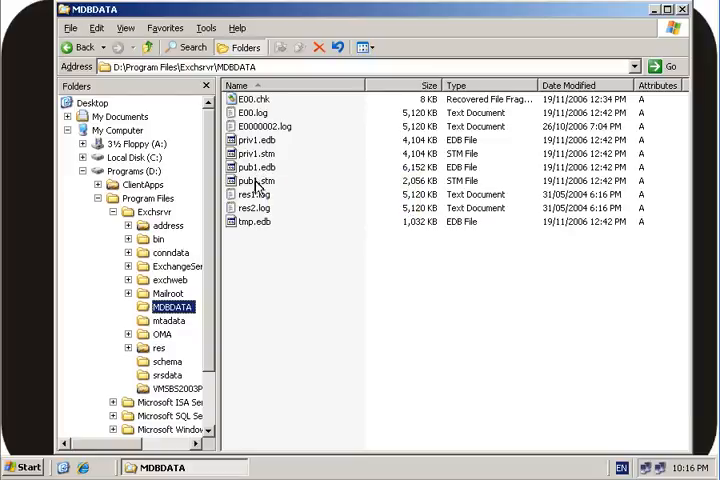
mouse_move(260, 180)
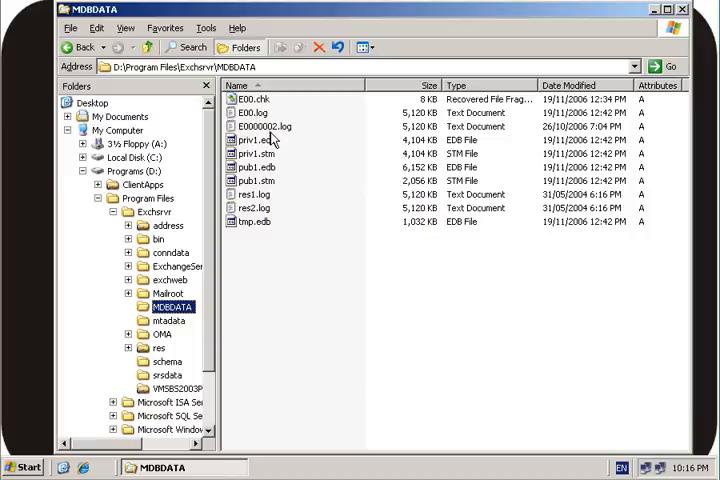
mouse_move(270, 128)
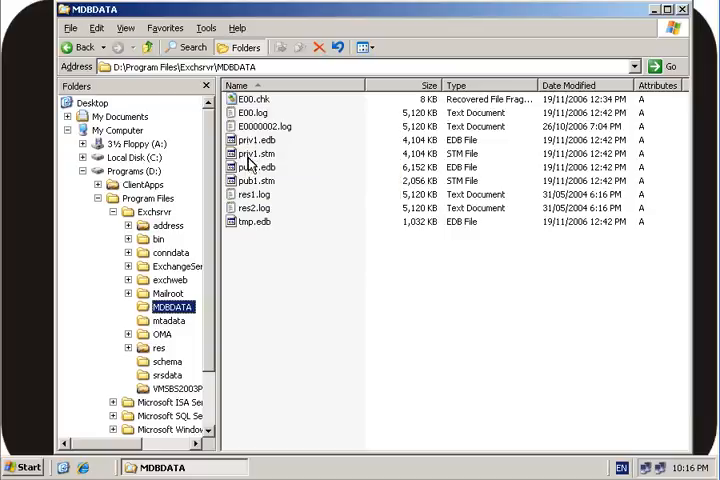
mouse_move(263, 153)
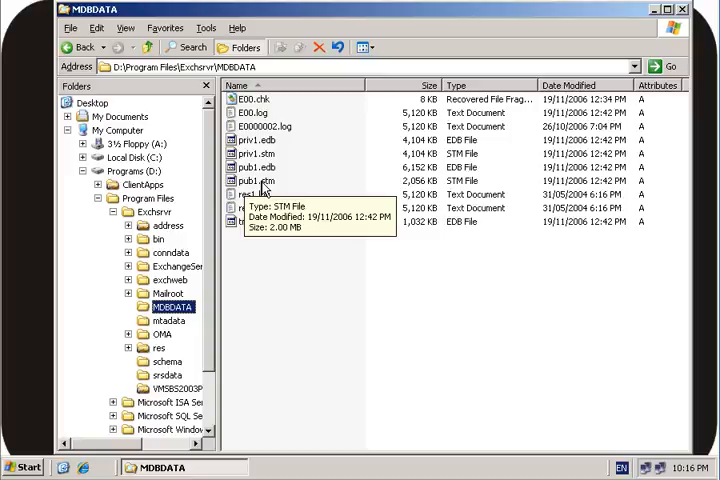
mouse_move(262, 140)
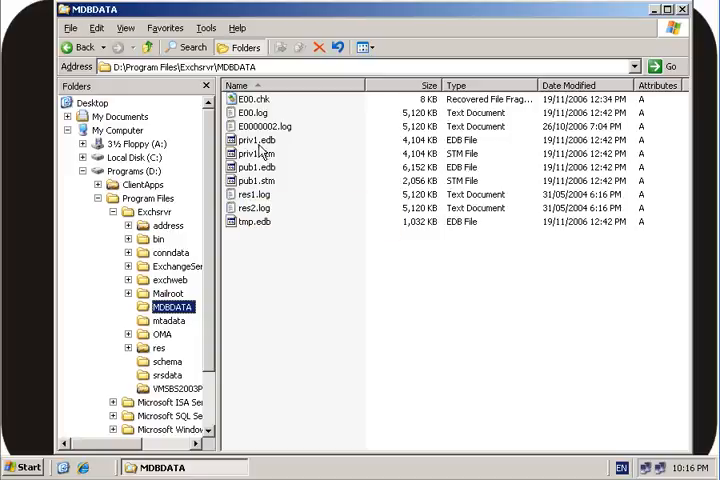
mouse_move(256, 167)
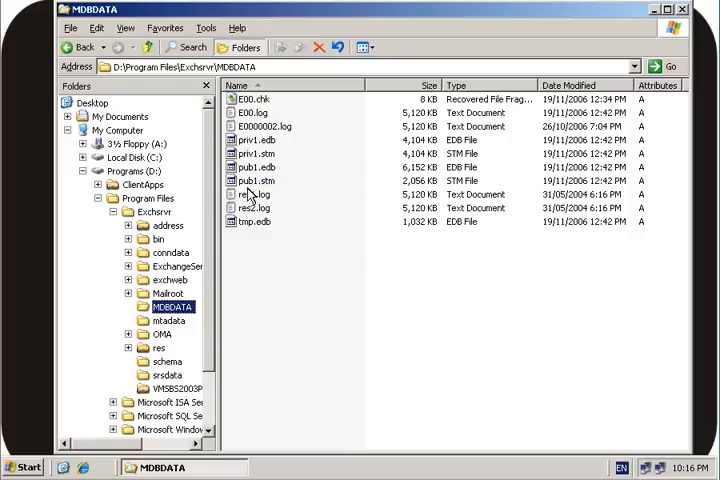
mouse_move(251, 194)
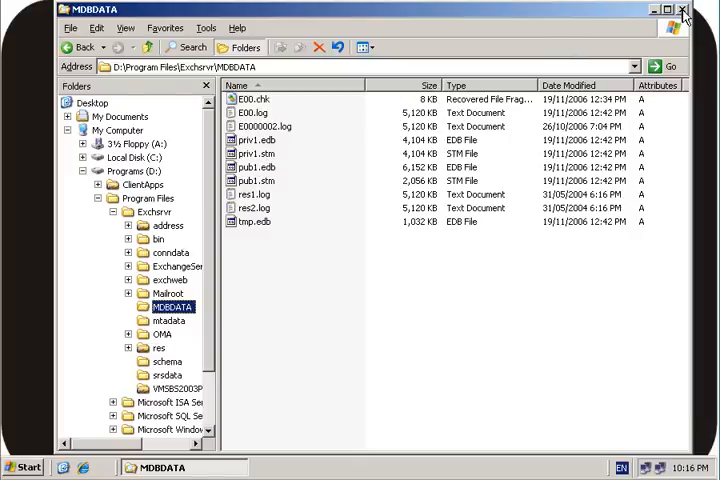
click(684, 10)
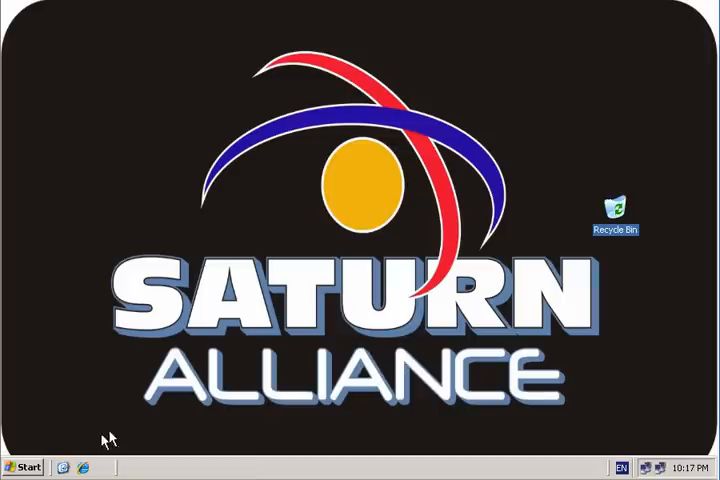
Step: Reopen System Manager, expand Servers, and open Properties for server VMSBS2003P
click(23, 468)
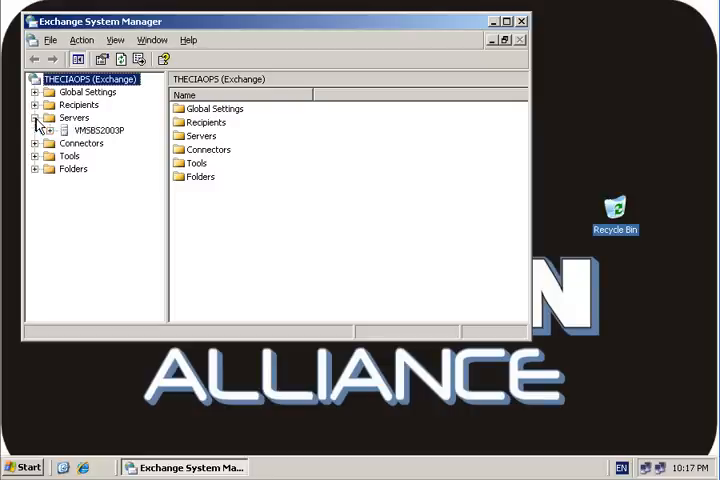
click(95, 130)
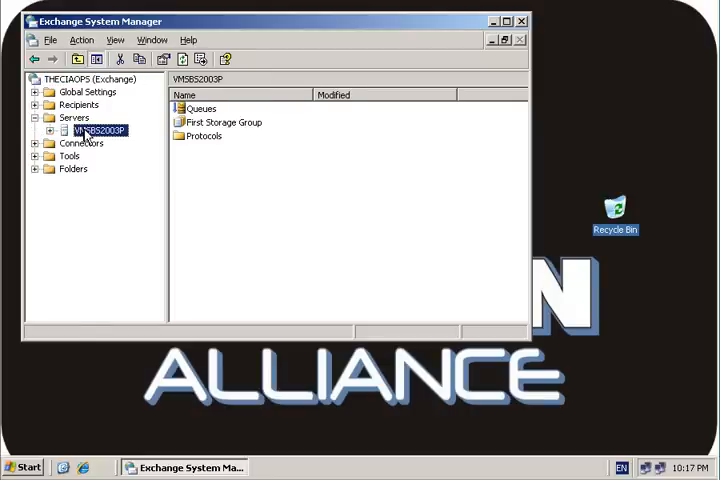
right_click(94, 130)
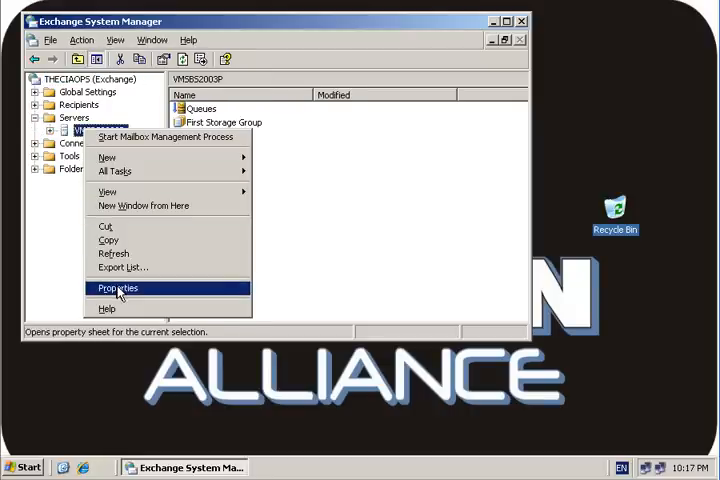
click(118, 288)
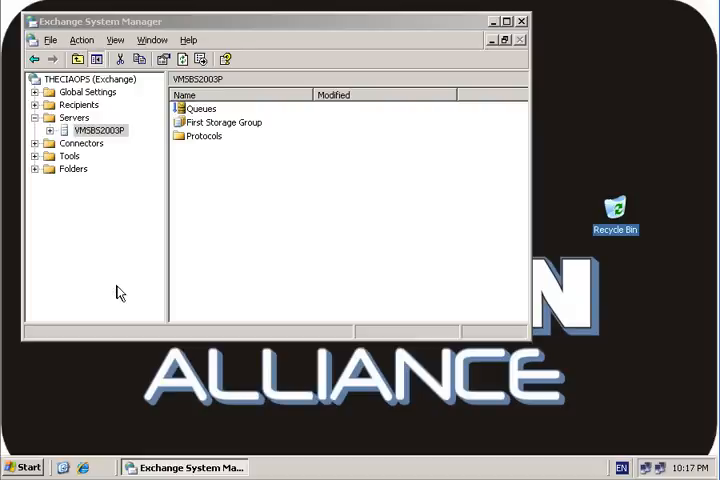
mouse_move(160, 165)
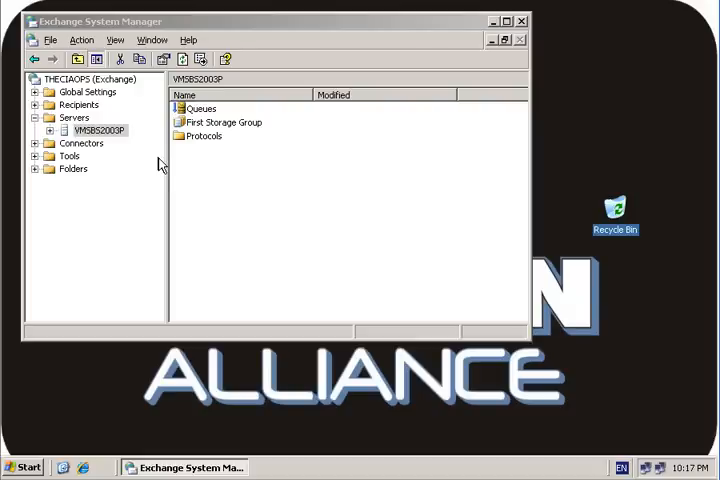